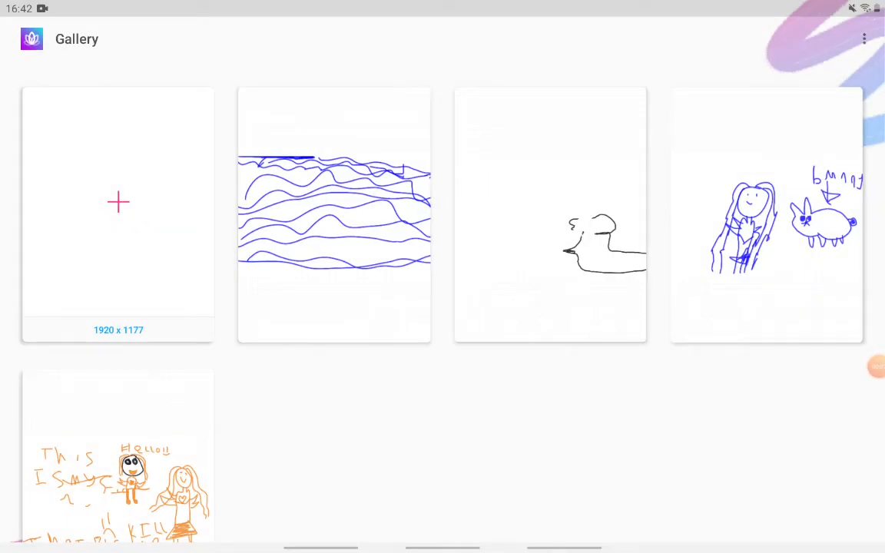
Step: Start a new blank 1920 x 1177 canvas from the Gallery
scroll("down", 3)
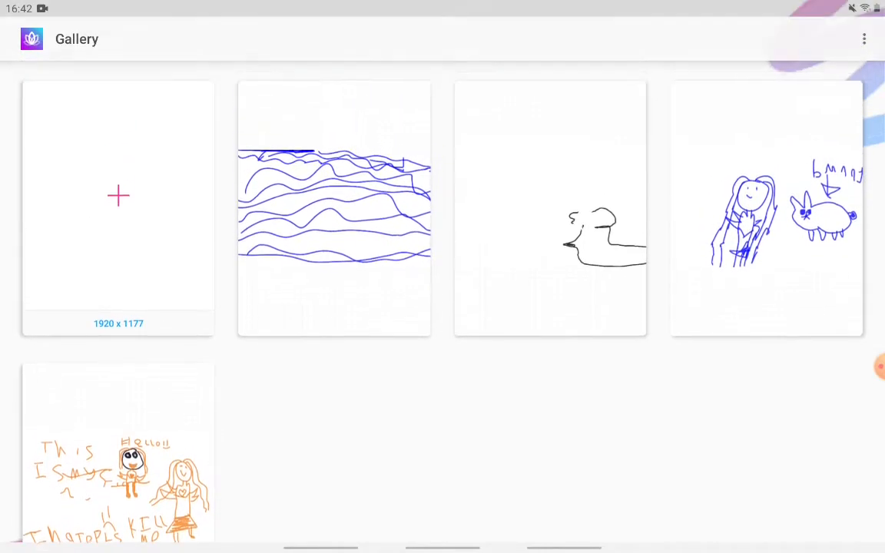
left_click(118, 197)
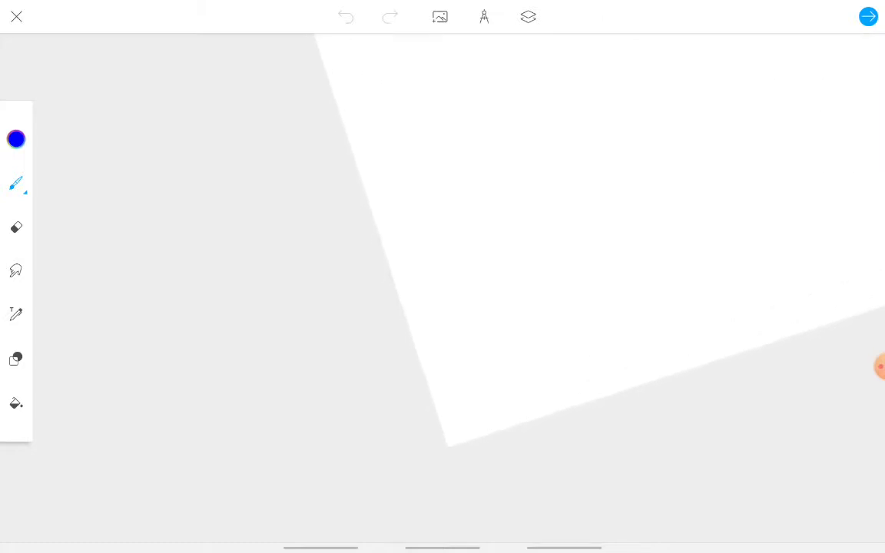
Step: Paint a first blue stroke near the bottom of the canvas, zooming out to view it whole
left_click_drag(427, 458, 427, 504)
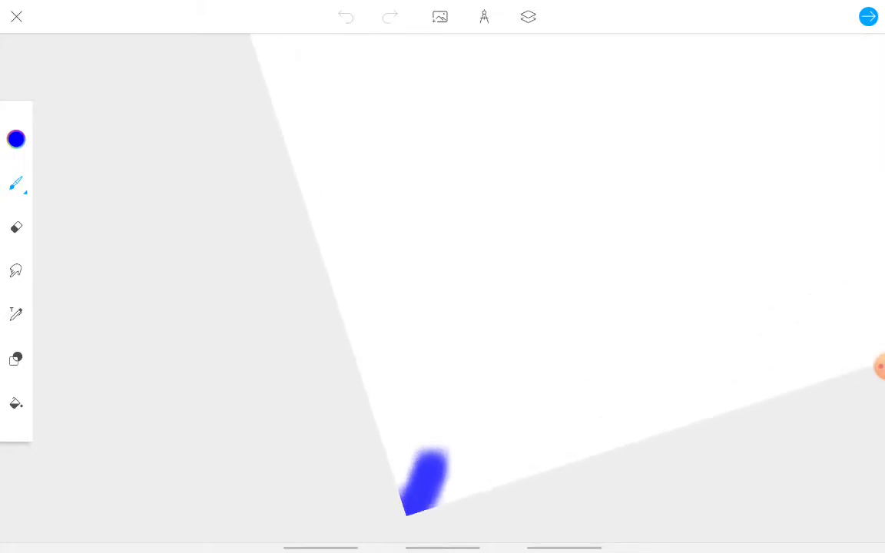
left_click_drag(423, 477, 607, 53)
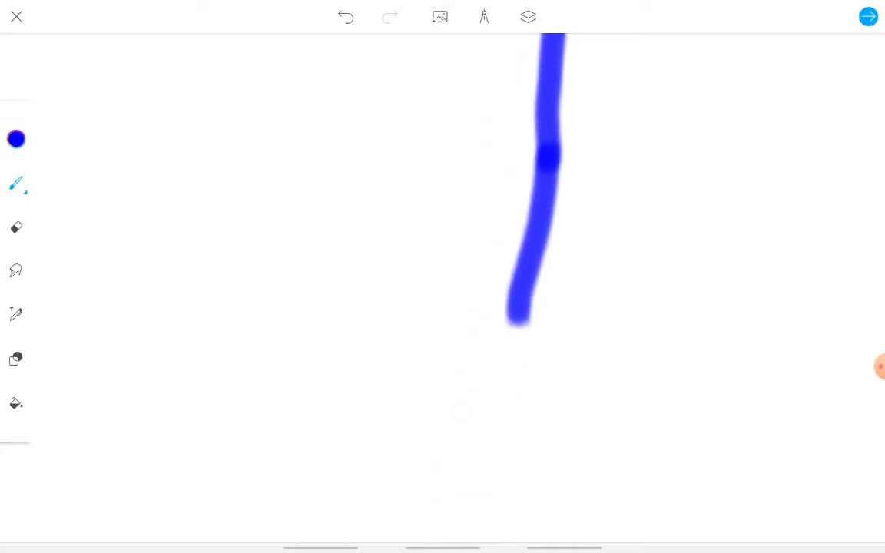
left_click_drag(519, 315, 453, 530)
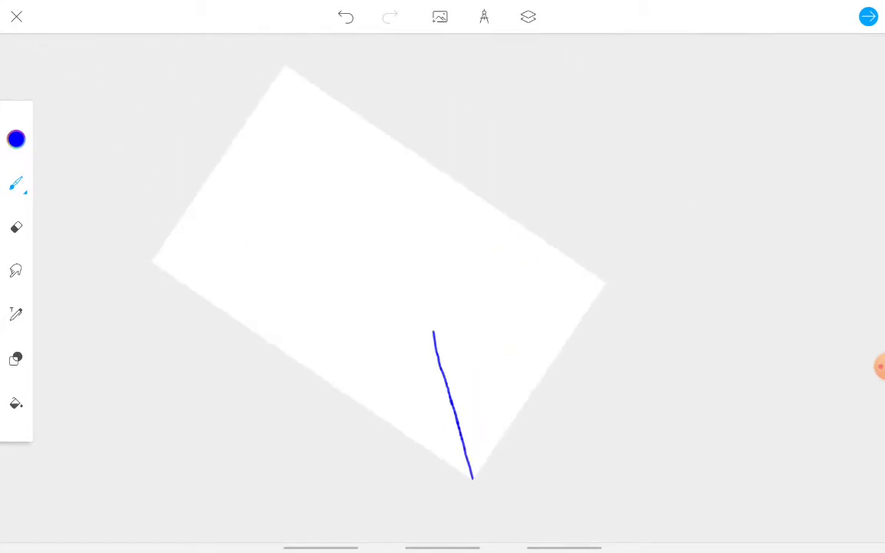
left_click_drag(480, 242, 553, 261)
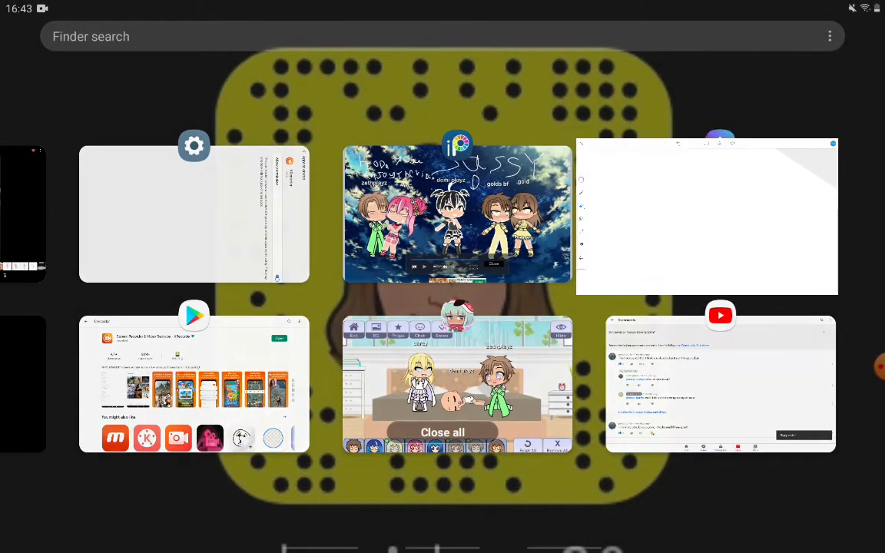
Step: Resume the Infinite Painter drawing from the recent-apps screen
left_click(707, 218)
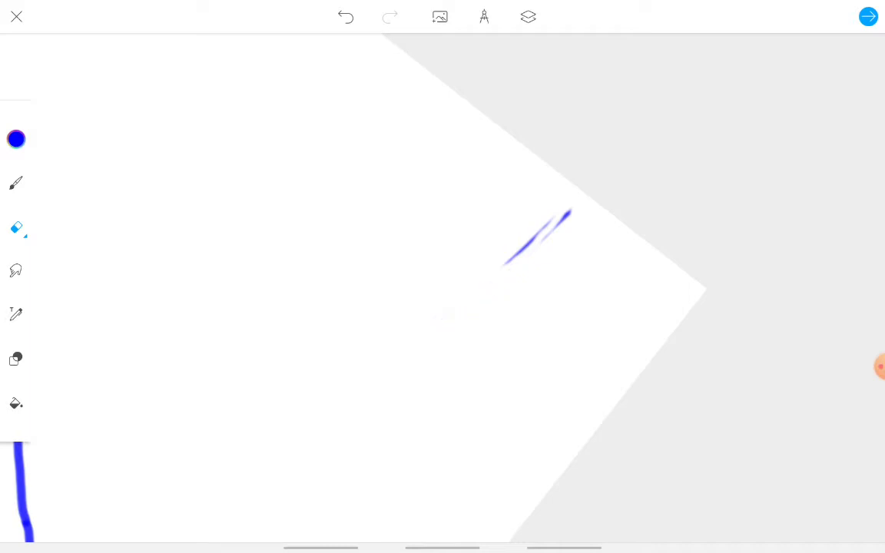
Step: Zoom in on the blue line and switch back to the brush for painting
left_click_drag(568, 215, 504, 264)
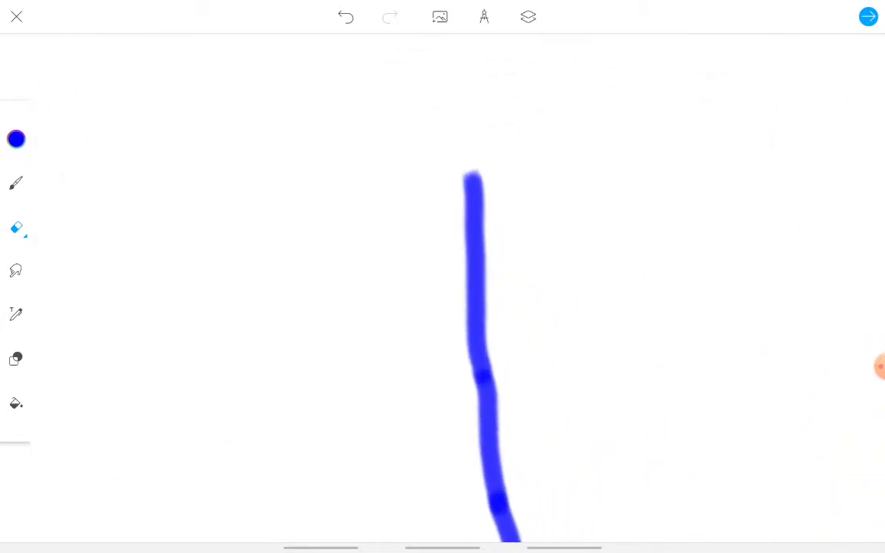
left_click(15, 183)
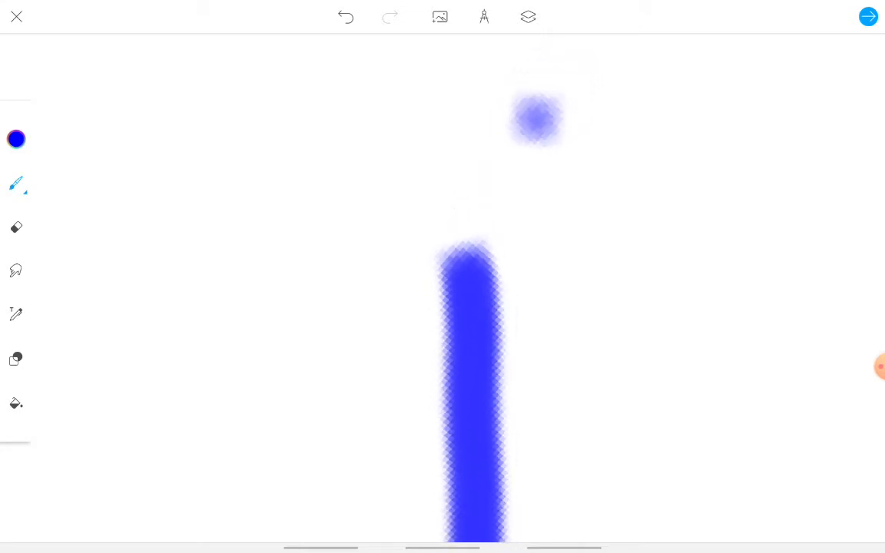
Step: Draw a thin curved blue line from the top edge to the lower right corner, then fit the canvas in view
left_click_drag(461, 522, 458, 62)
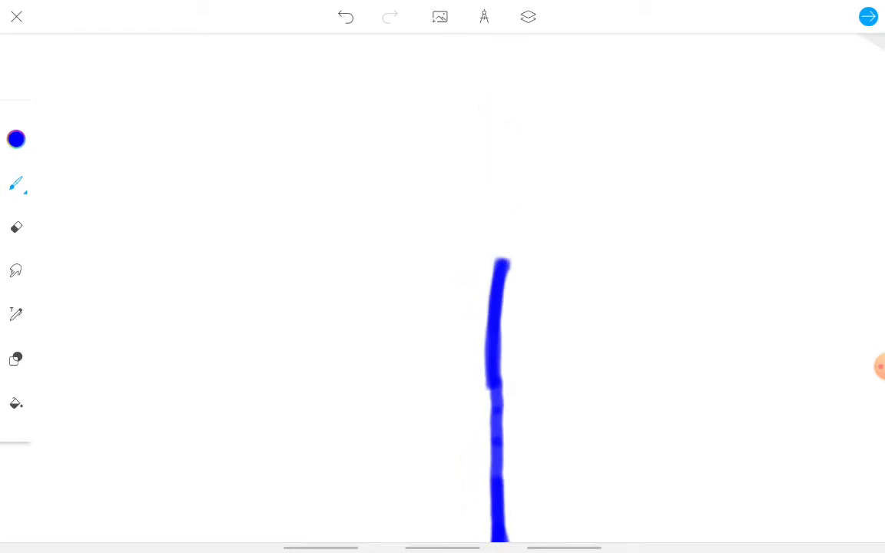
left_click_drag(499, 269, 514, 135)
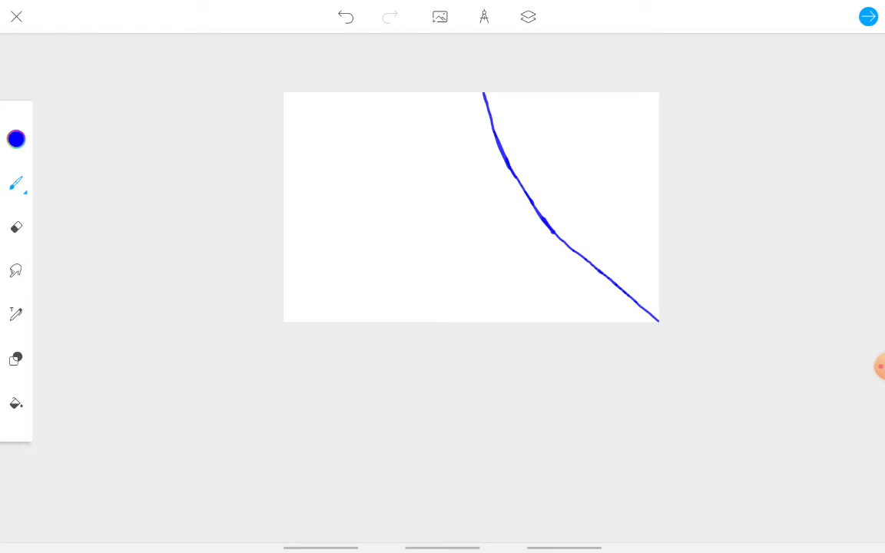
Step: Draw several more curved blue strokes parallel to the first across the right side of the canvas
left_click_drag(516, 104, 551, 168)
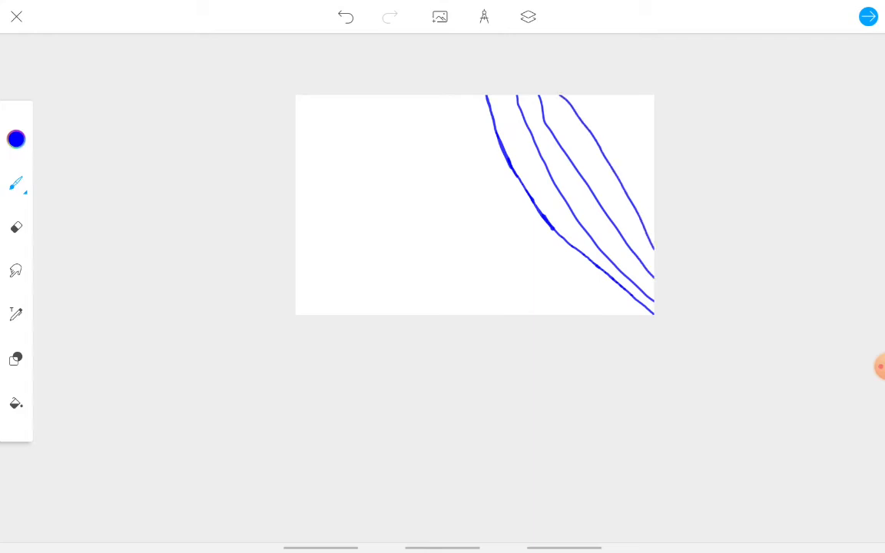
left_click_drag(561, 105, 633, 261)
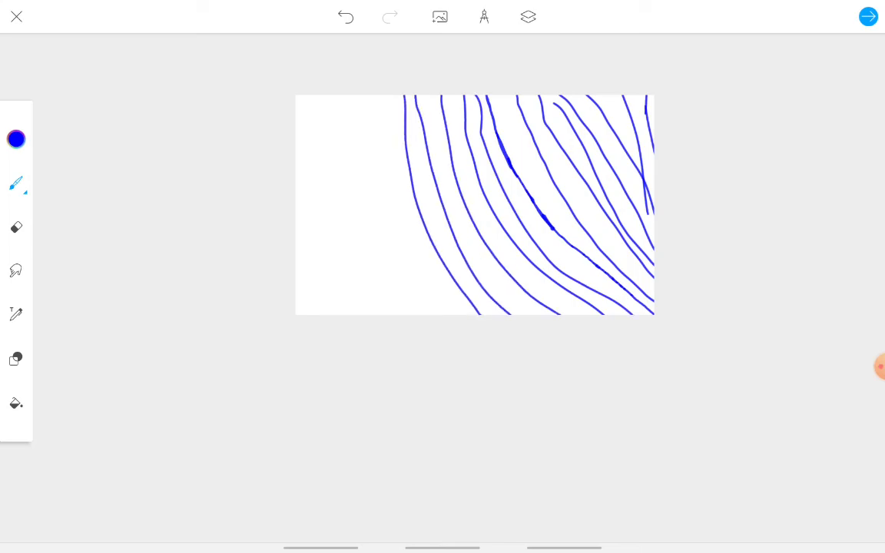
left_click_drag(400, 108, 415, 315)
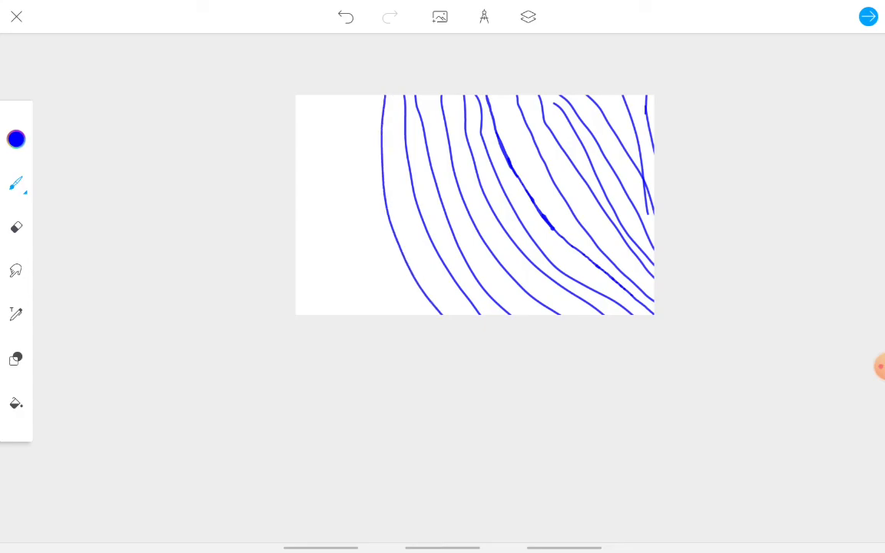